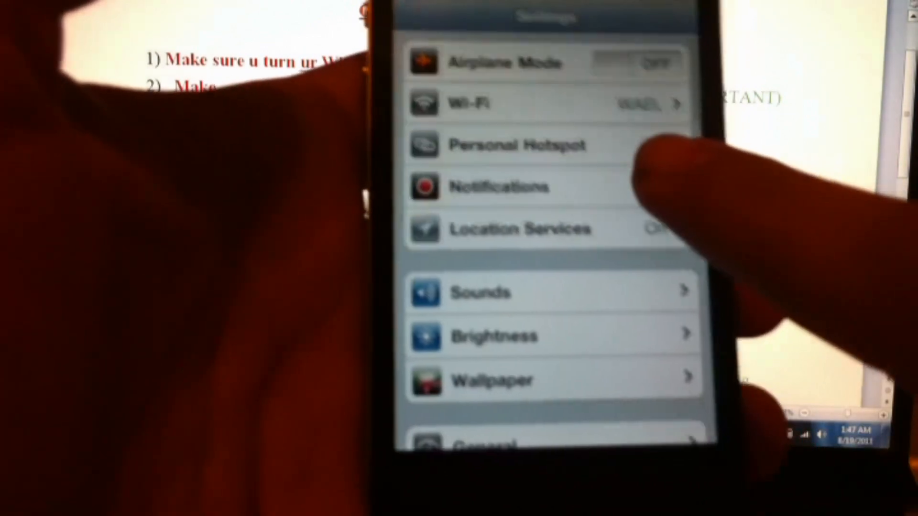
- Switch Wi-Fi off with the SBSettings toggle, leaving Wi-Fi showing Off
{"action": "left_click", "coordinate": [556, 135]}
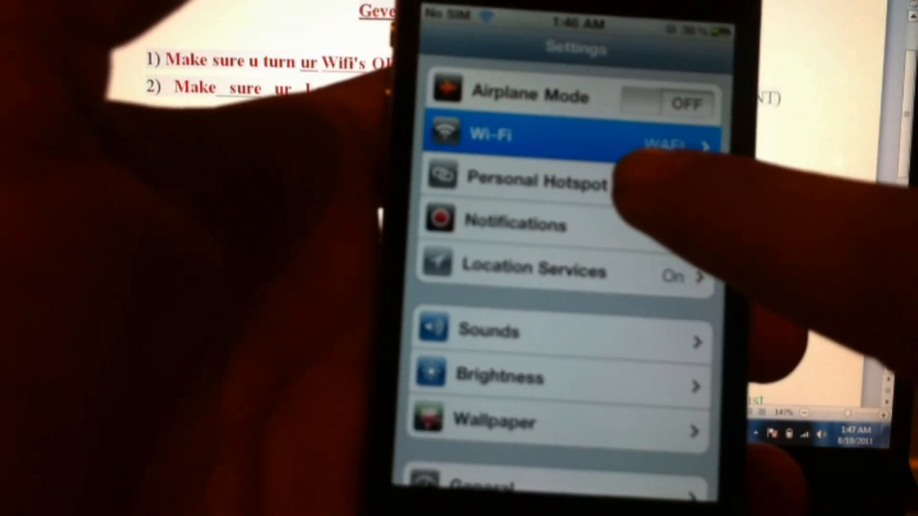
{"action": "left_click", "coordinate": [563, 134]}
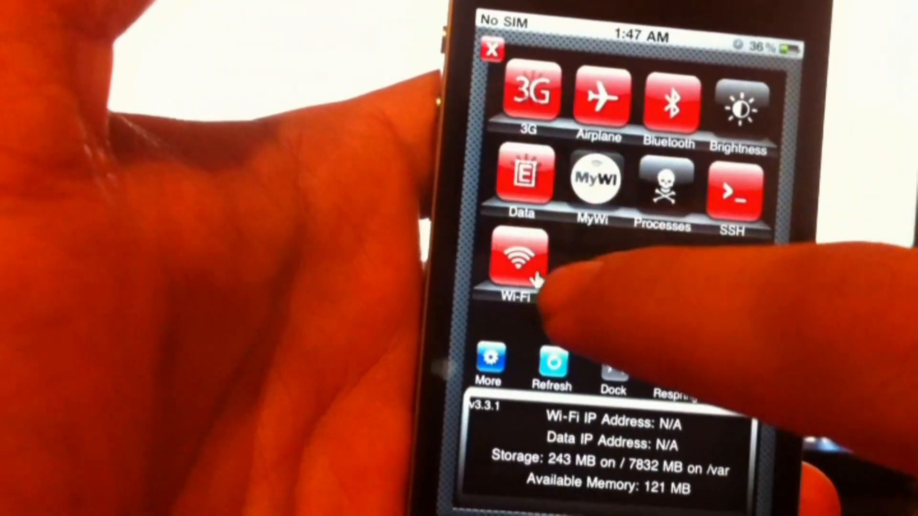
{"action": "left_click", "coordinate": [518, 258]}
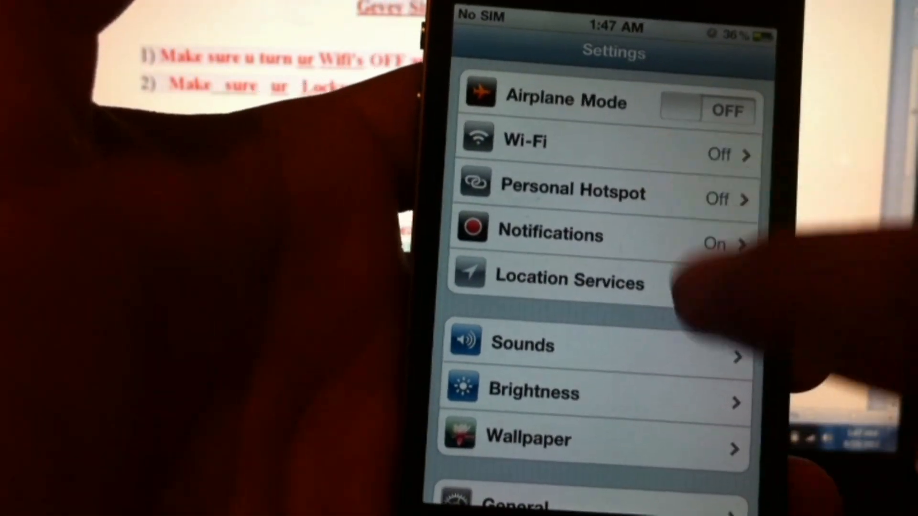
- Go into General settings and scroll to Passcode Lock, which still reads On
{"action": "scroll", "scroll_direction": "down", "scroll_amount": 3}
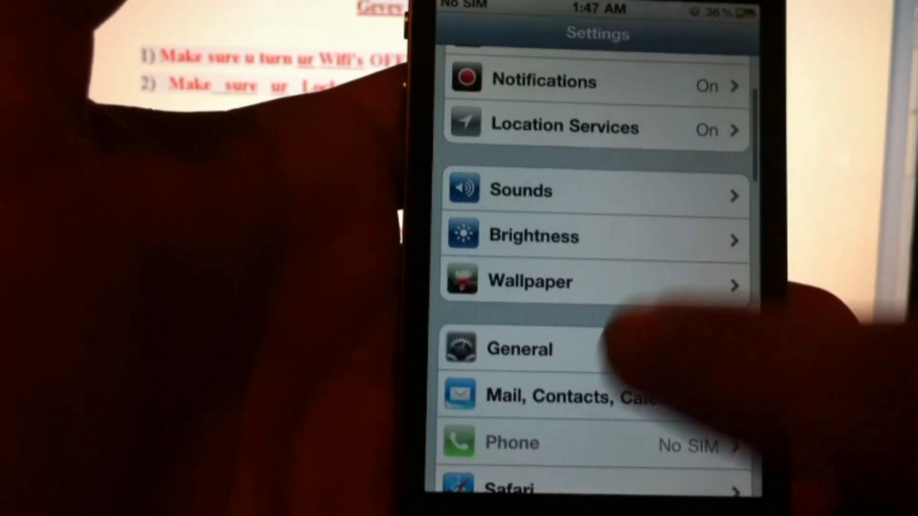
{"action": "left_click", "coordinate": [519, 349]}
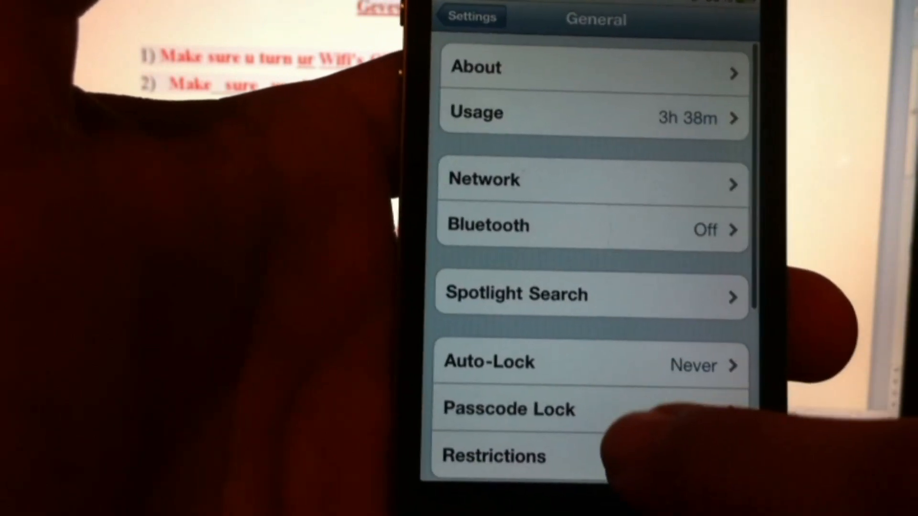
{"action": "scroll", "scroll_direction": "down", "scroll_amount": 3}
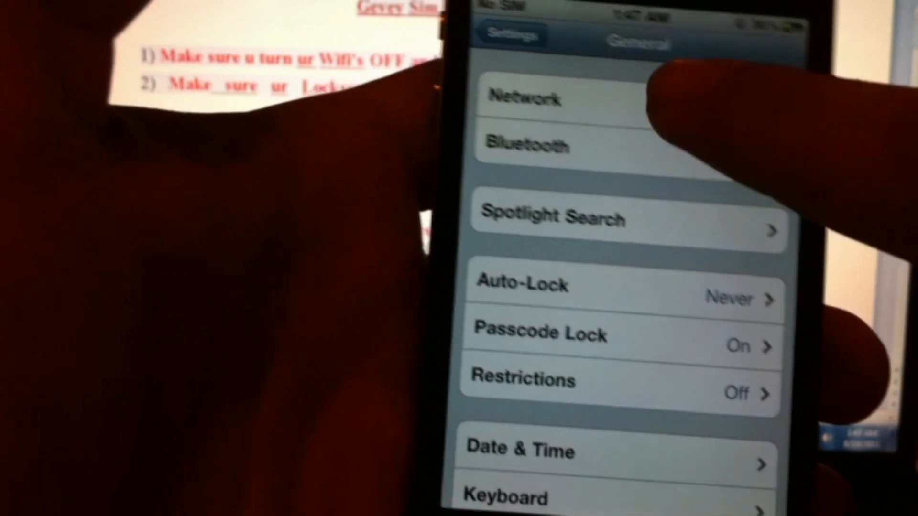
{"action": "left_click", "coordinate": [525, 98]}
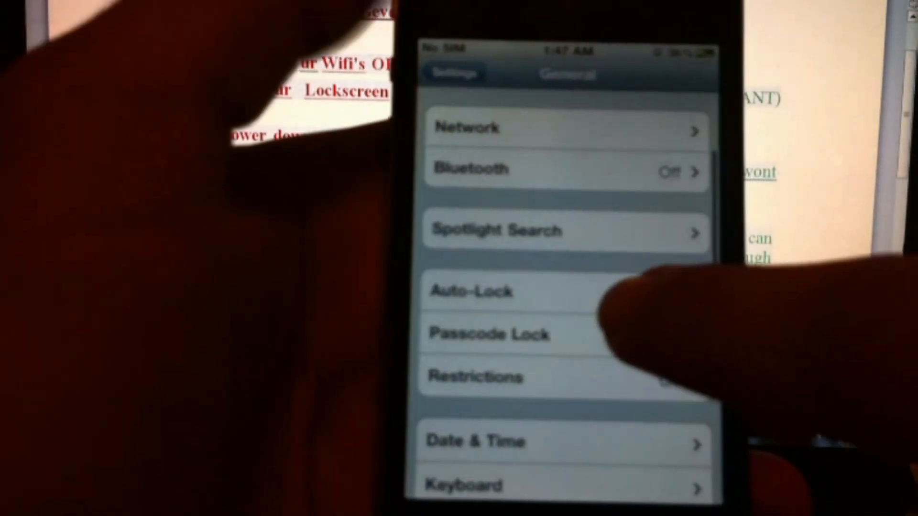
{"action": "scroll", "scroll_direction": "down", "scroll_amount": 3}
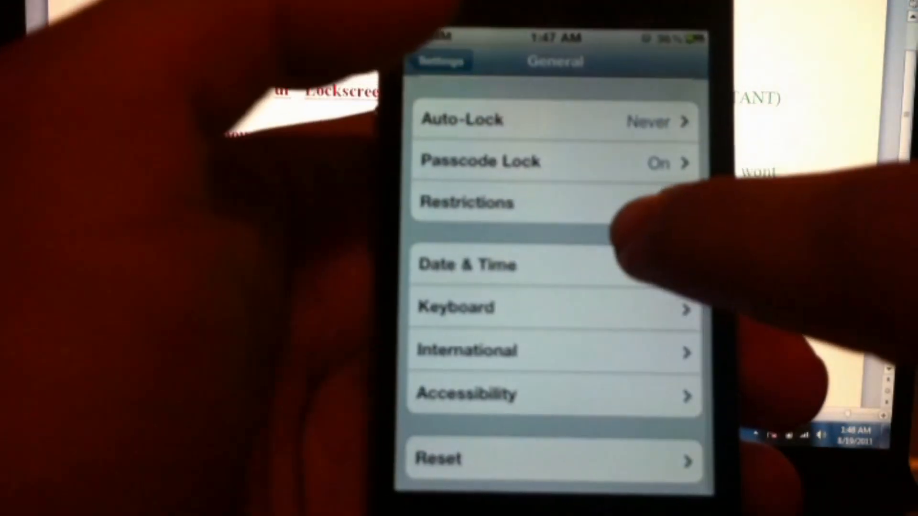
{"action": "left_click", "coordinate": [438, 60]}
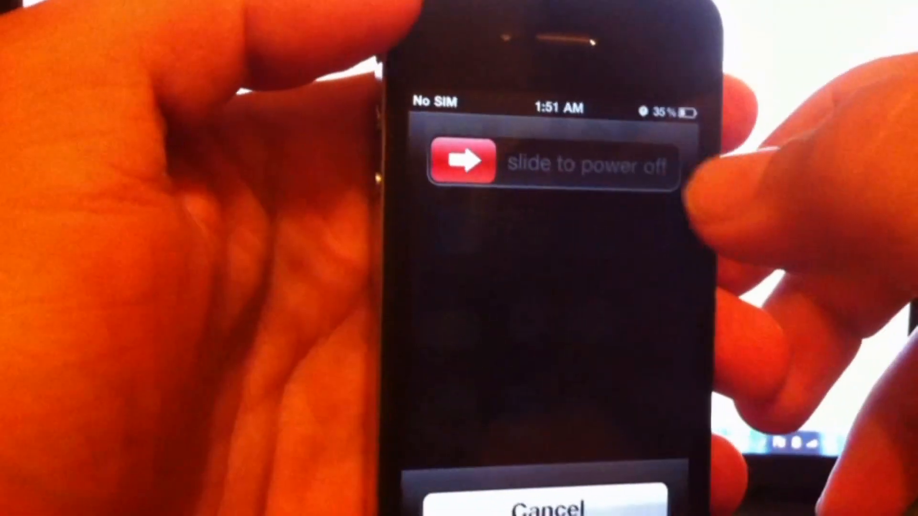
{"action": "left_click_drag", "start_coordinate": [457, 164], "coordinate": [539, 129]}
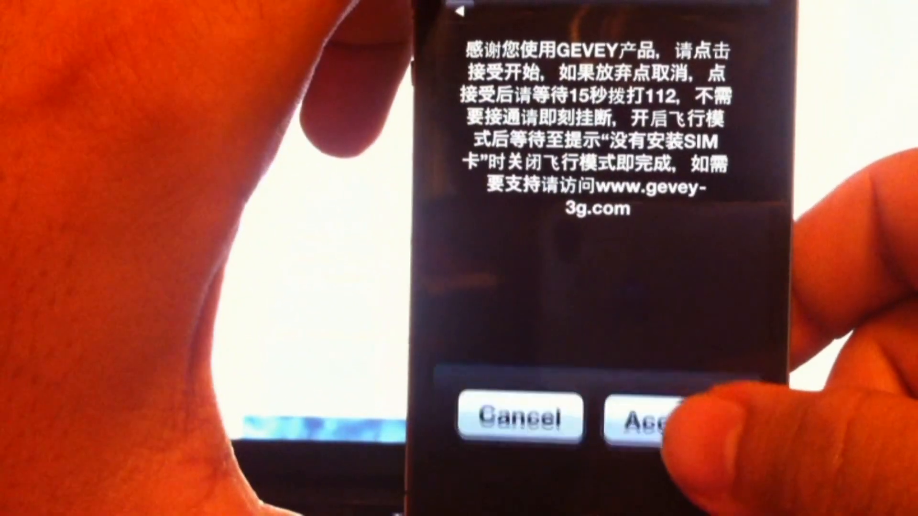
- Accept the Gevey SIM popup message
{"action": "left_click", "coordinate": [650, 417]}
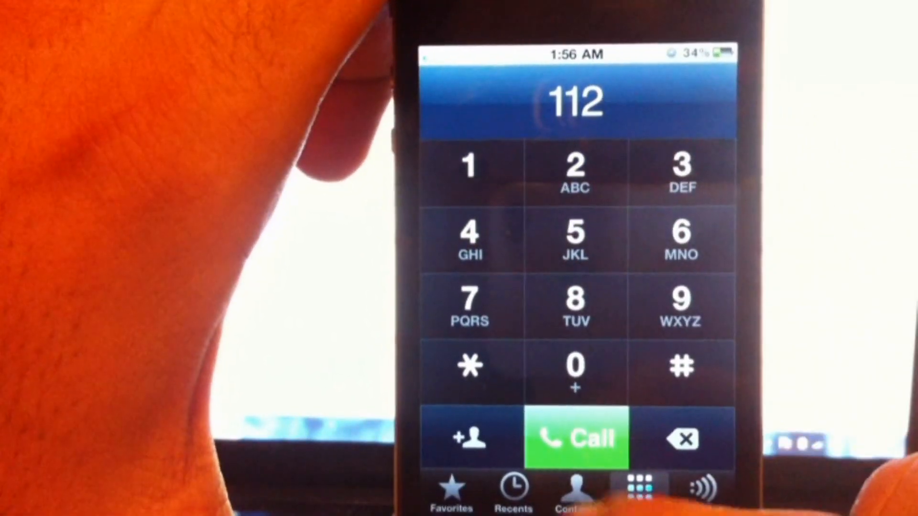
- Call 112 and end the call immediately
{"action": "left_click", "coordinate": [574, 438]}
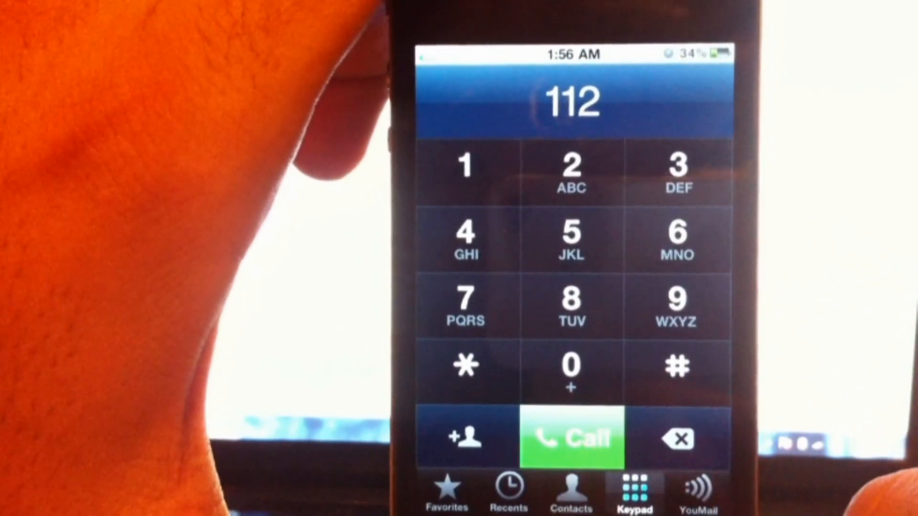
{"action": "left_click", "coordinate": [571, 438]}
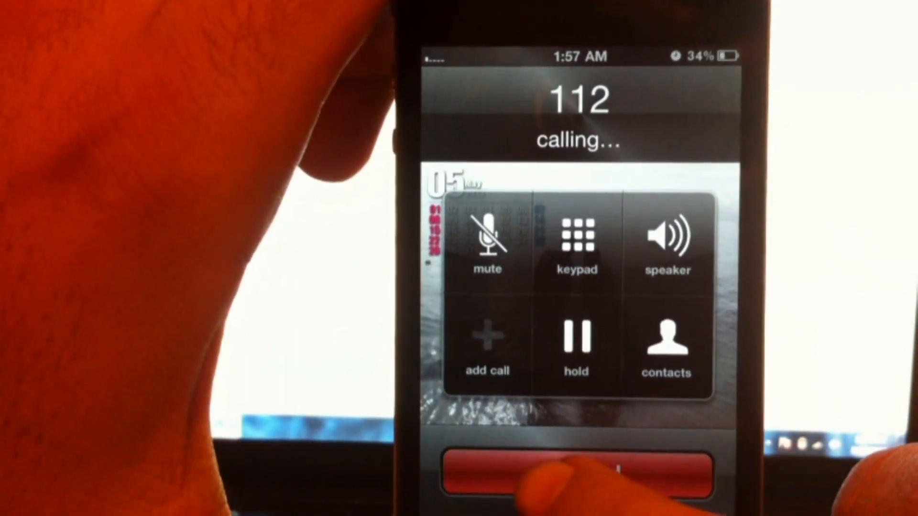
{"action": "left_click", "coordinate": [574, 473]}
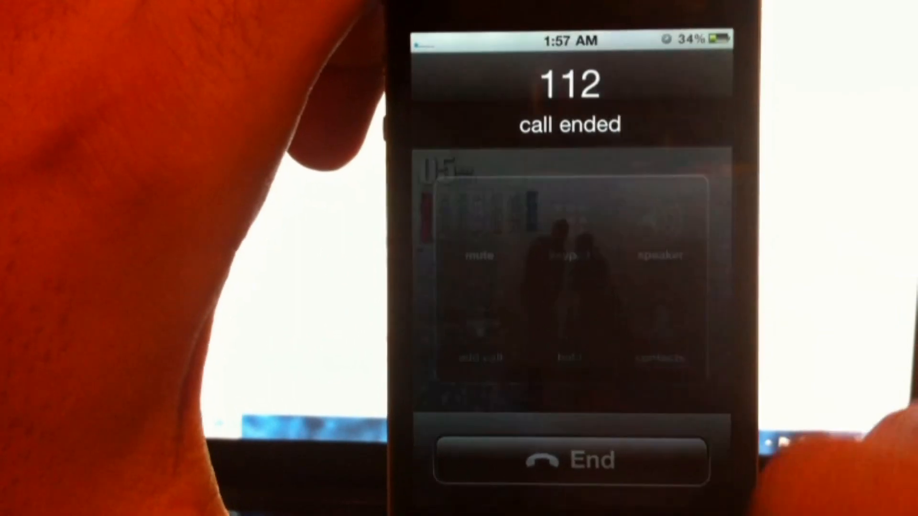
{"action": "left_click", "coordinate": [569, 460]}
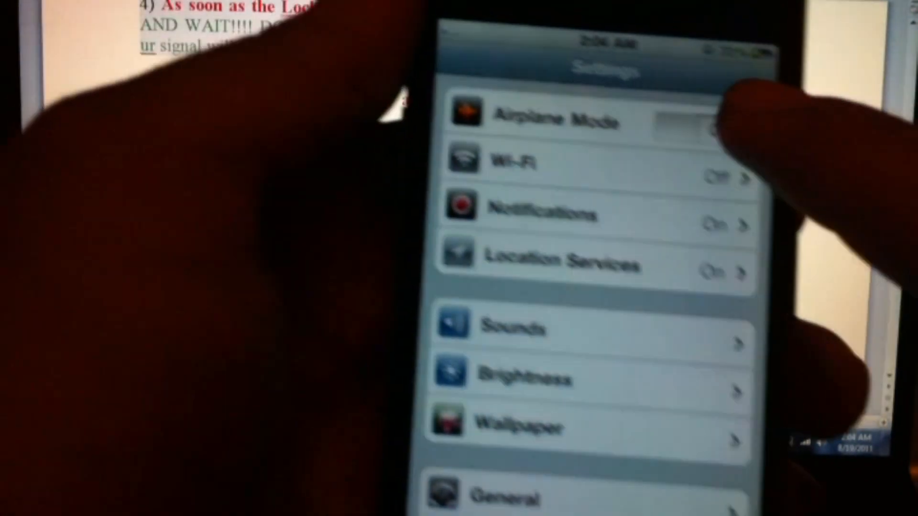
- Turn Airplane Mode on, then off, triggering a SIM Failure alert
{"action": "left_click", "coordinate": [700, 129]}
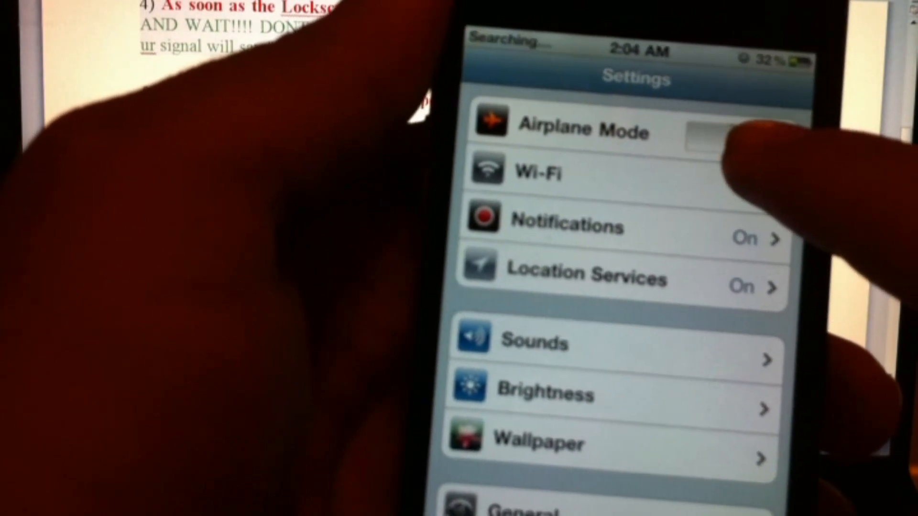
{"action": "left_click", "coordinate": [709, 132]}
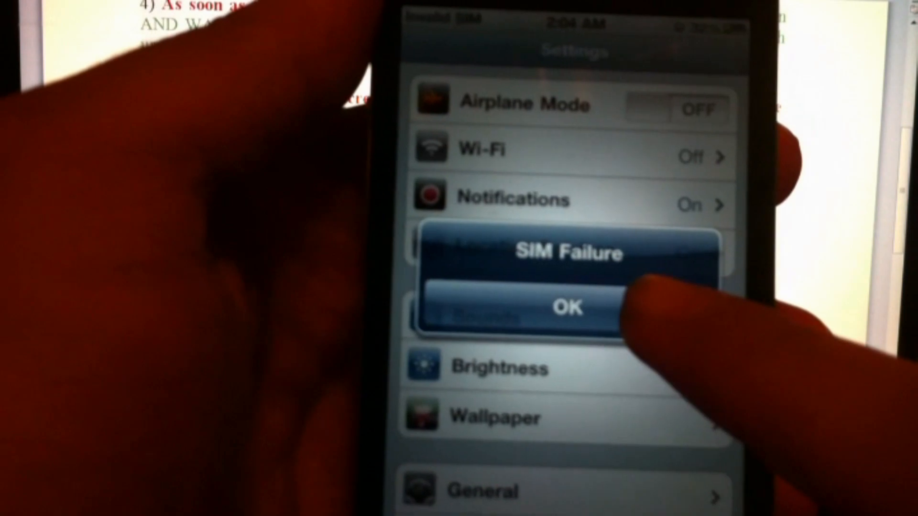
- Dismiss the SIM Failure and No SIM card alerts, then toggle Airplane Mode on and off
{"action": "left_click", "coordinate": [566, 308]}
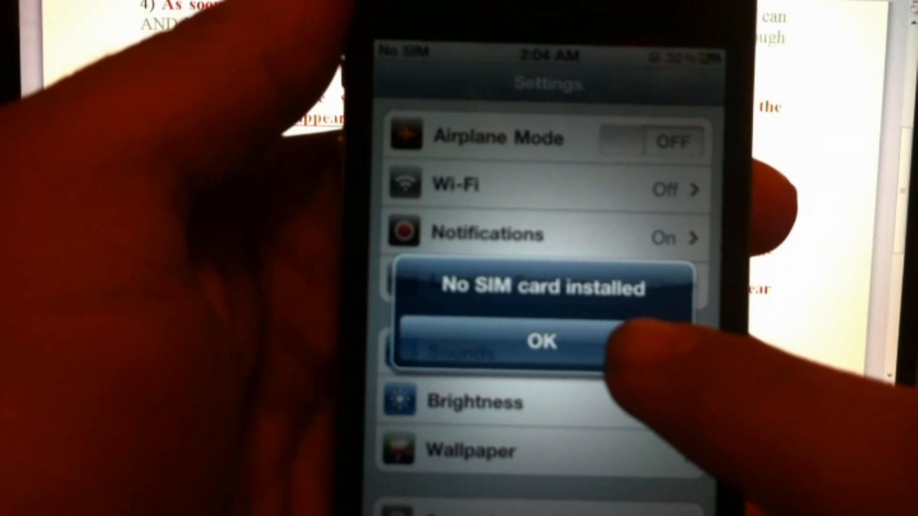
{"action": "left_click", "coordinate": [539, 341]}
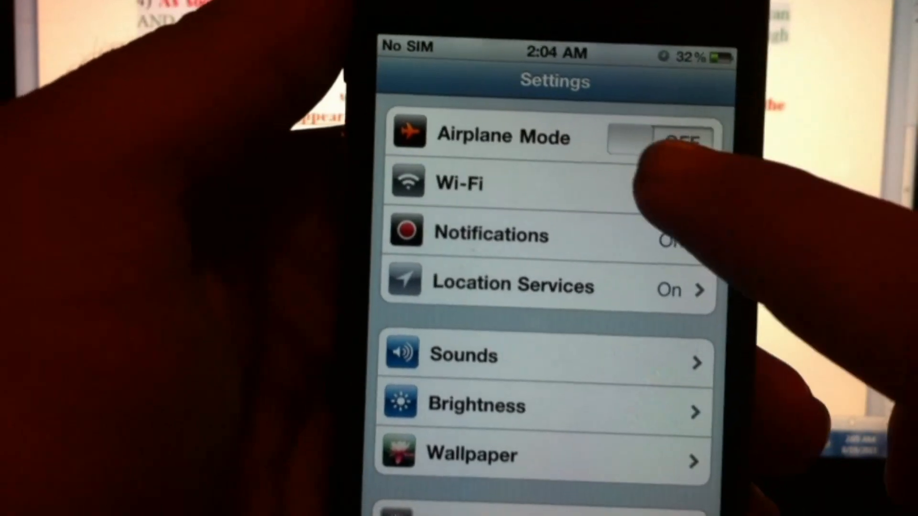
{"action": "left_click", "coordinate": [679, 136]}
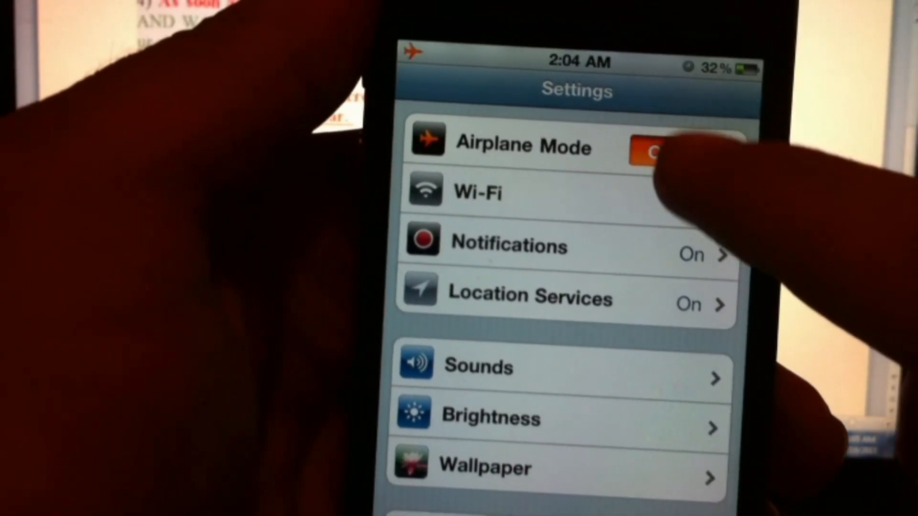
{"action": "left_click", "coordinate": [673, 145]}
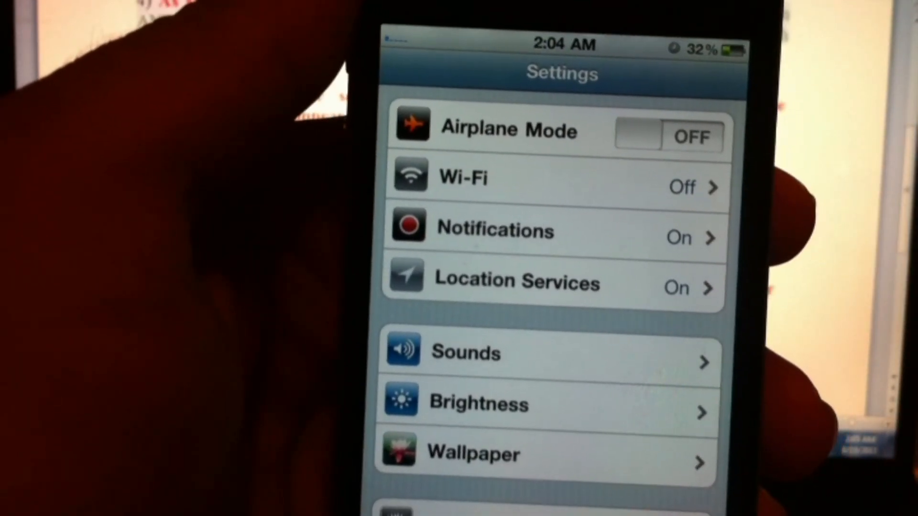